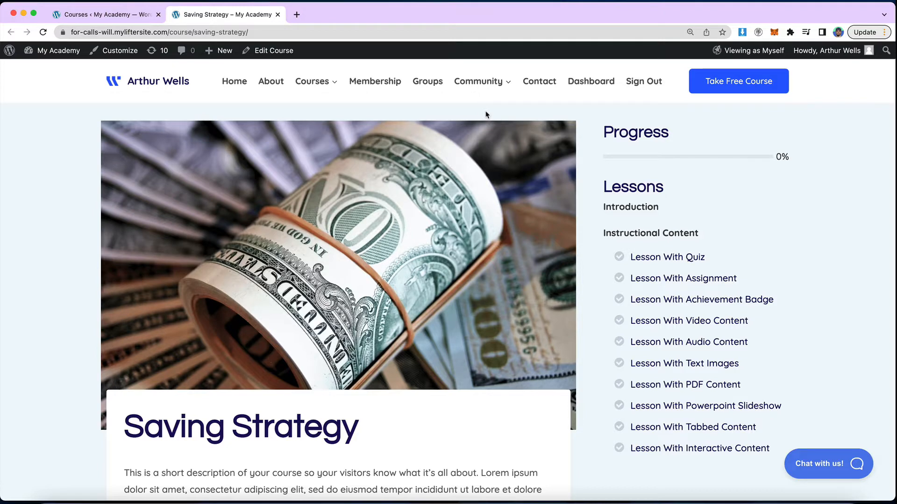
pyautogui.moveTo(625, 194)
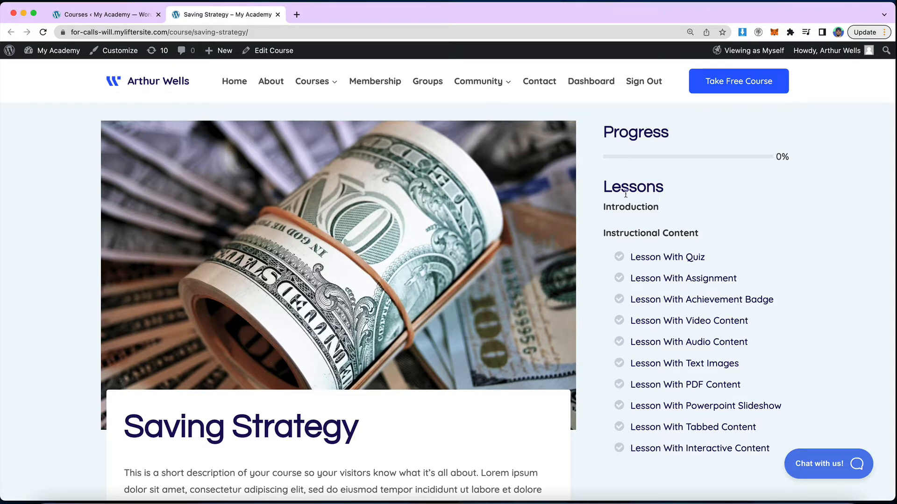
# - Scroll through the current page to review its content before leaving it
pyautogui.scroll(-3)
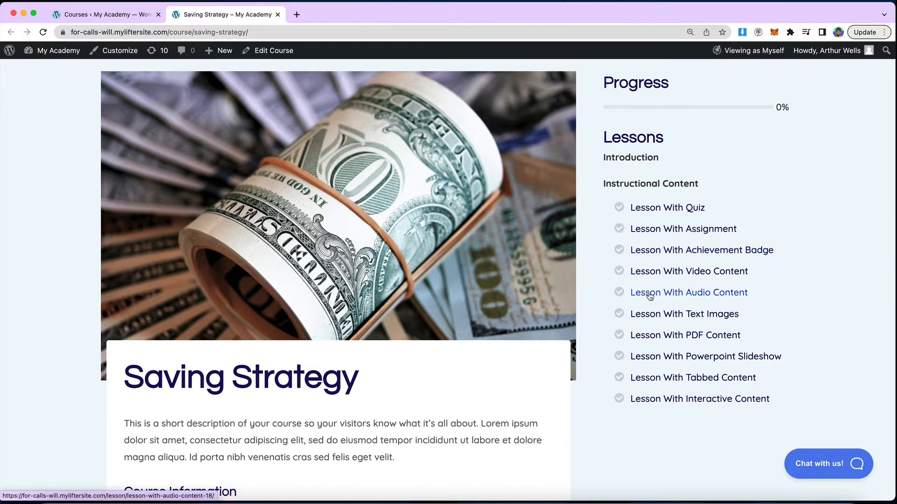
pyautogui.scroll(3)
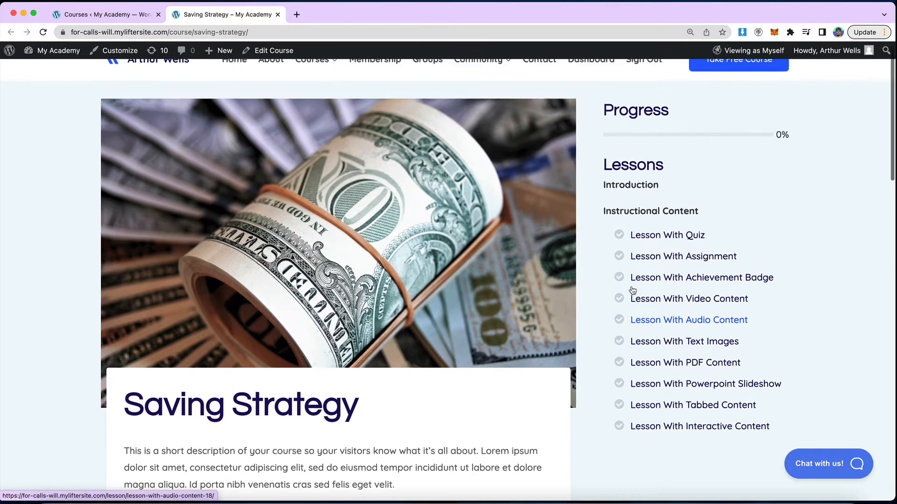
pyautogui.scroll(3)
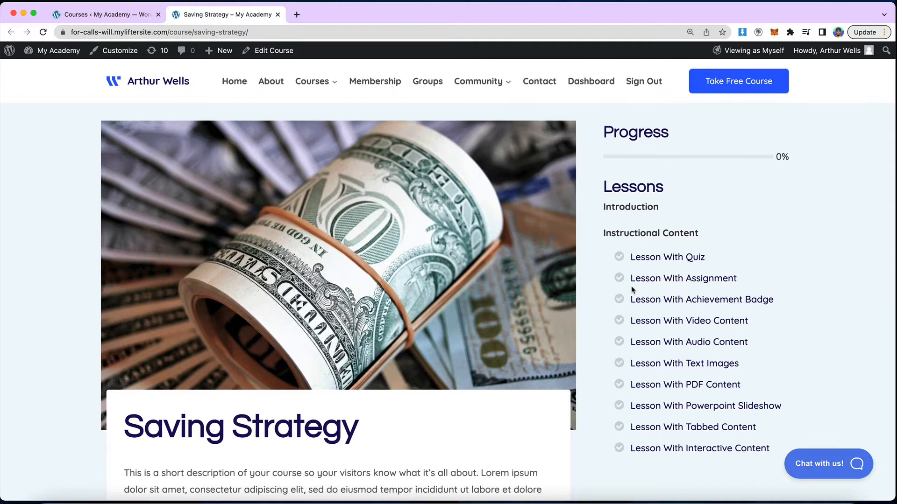
pyautogui.moveTo(608, 129)
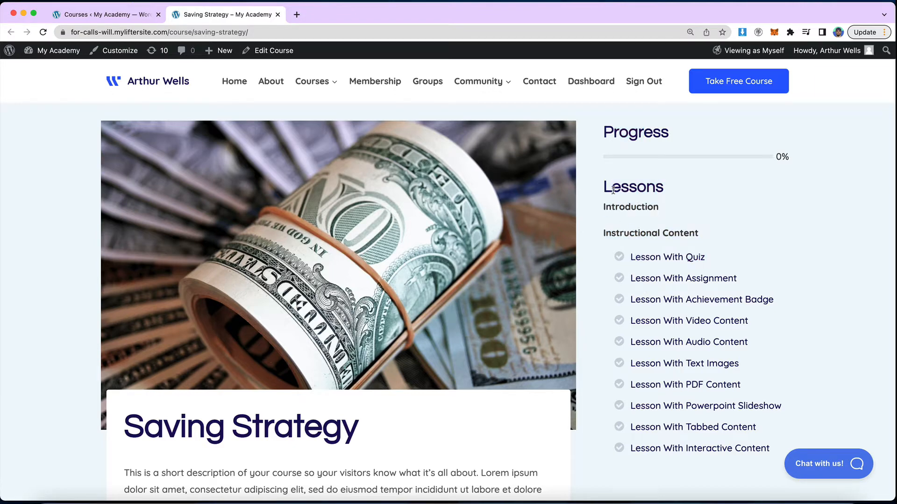
pyautogui.scroll(-3)
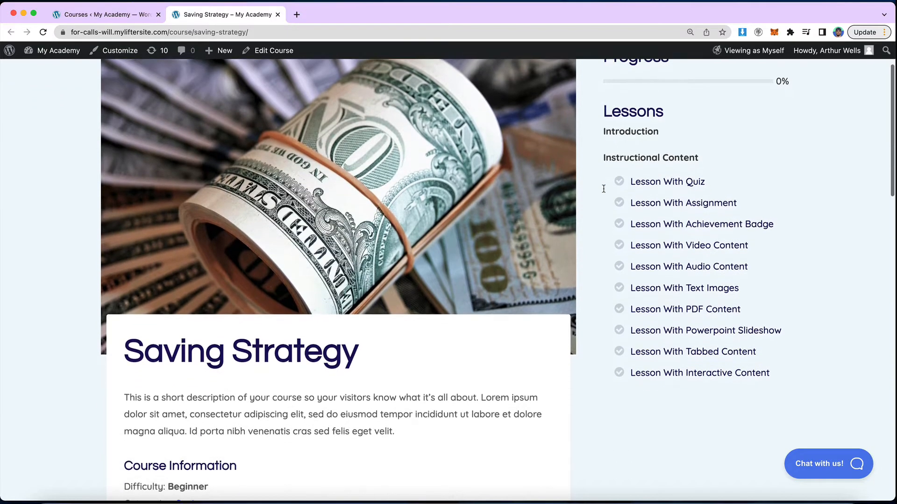
pyautogui.scroll(3)
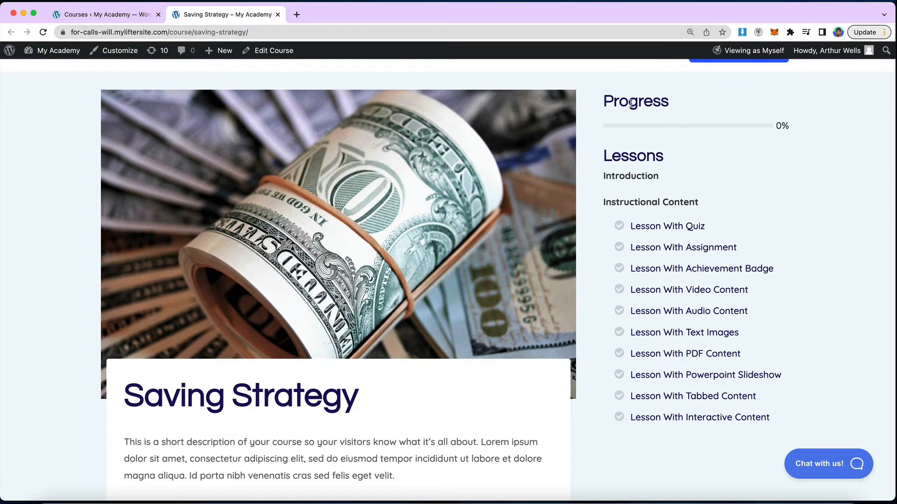
pyautogui.moveTo(680, 174)
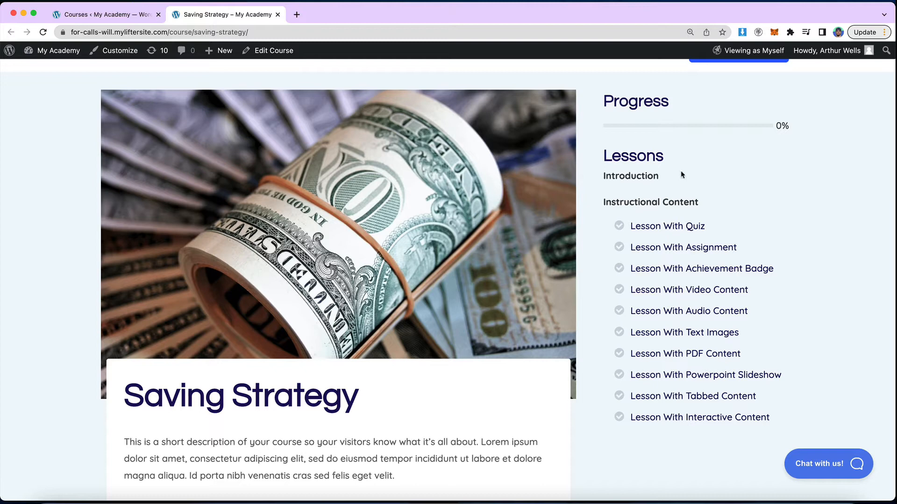
pyautogui.moveTo(63, 75)
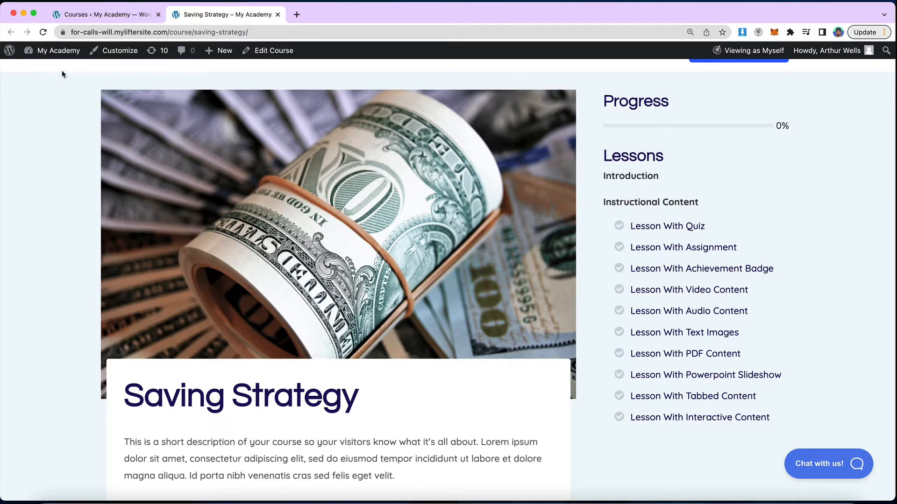
# - Open the My Academy dashboard in a new tab and go to Appearance > Widgets
pyautogui.rightClick(58, 51)
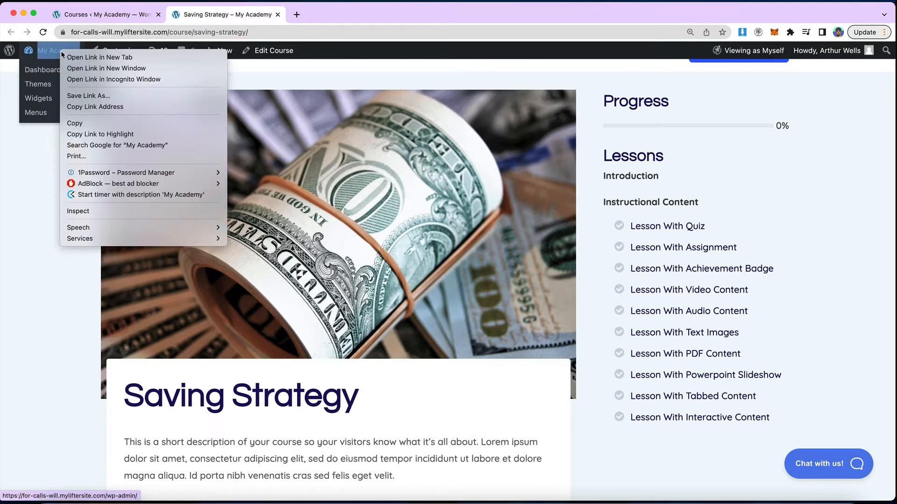
pyautogui.click(99, 57)
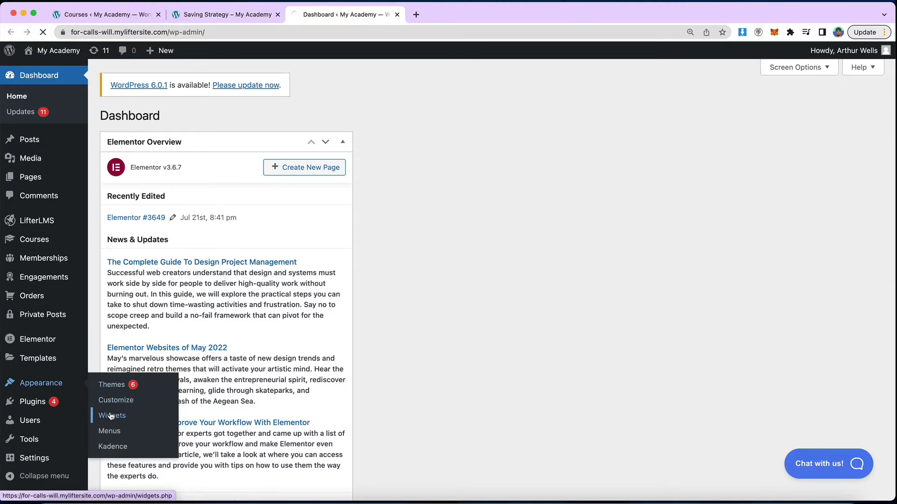
pyautogui.click(112, 414)
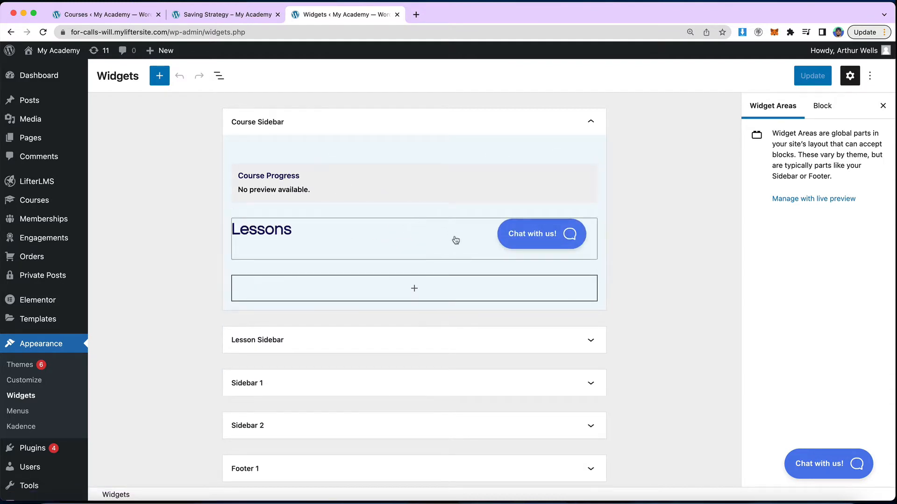
pyautogui.moveTo(536, 237)
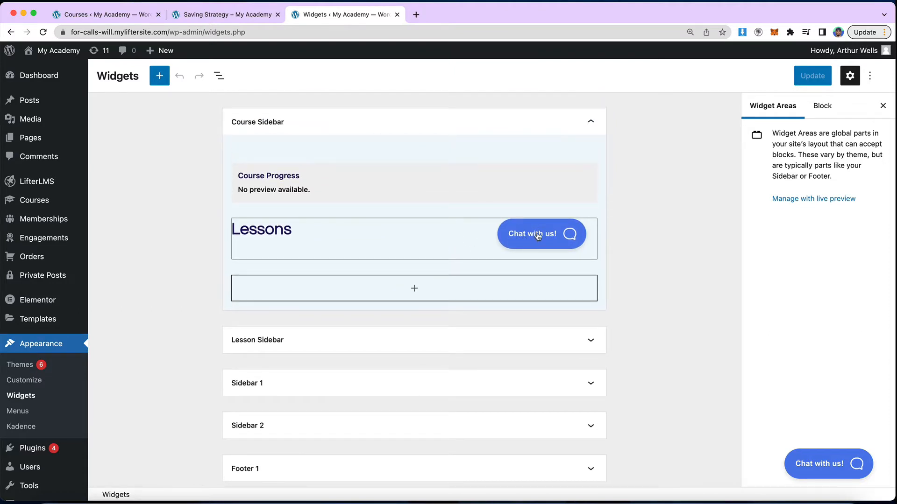
pyautogui.moveTo(341, 219)
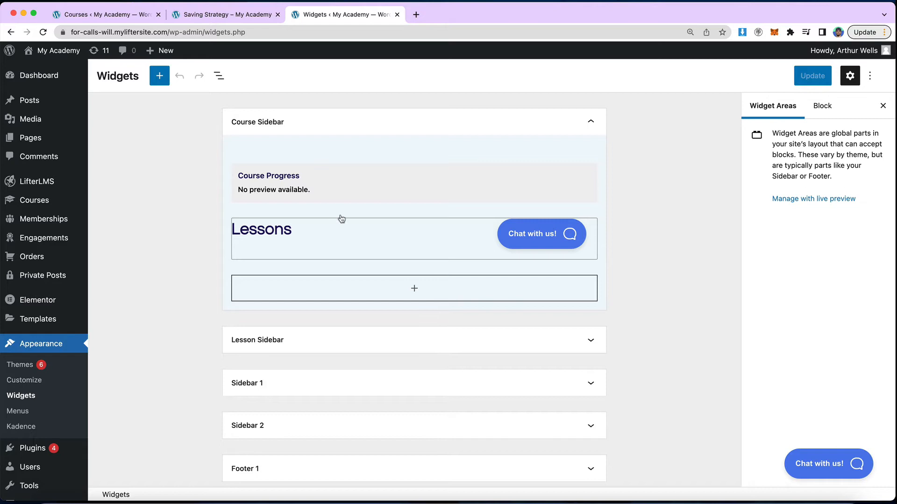
# - Inspect the Course Progress widget settings, close them, and reach the add-block area under Lessons
pyautogui.click(268, 175)
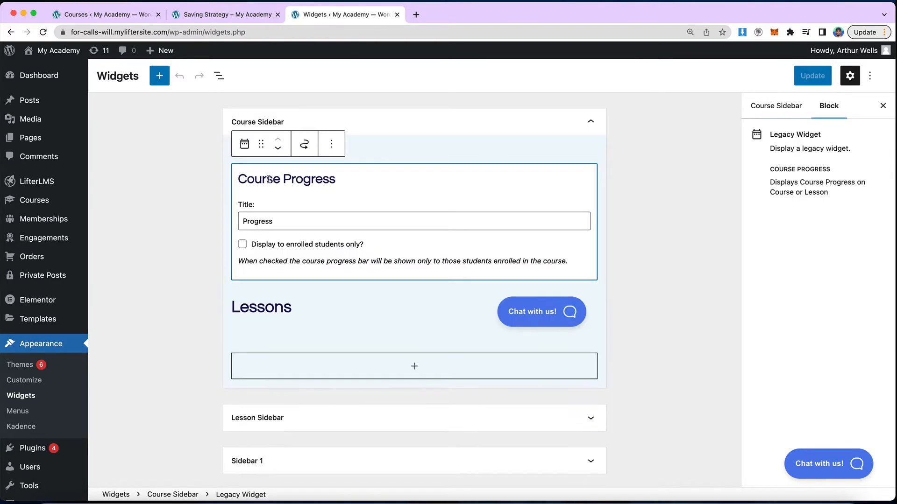
pyautogui.click(260, 308)
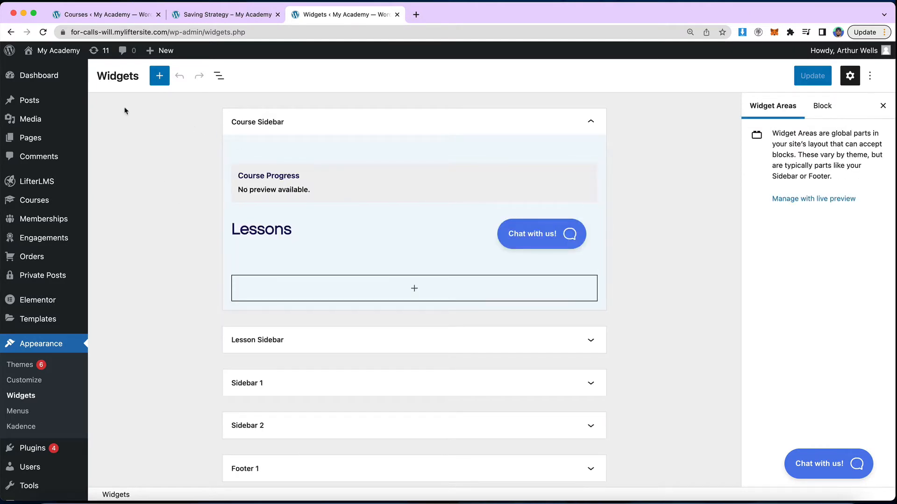
pyautogui.moveTo(148, 146)
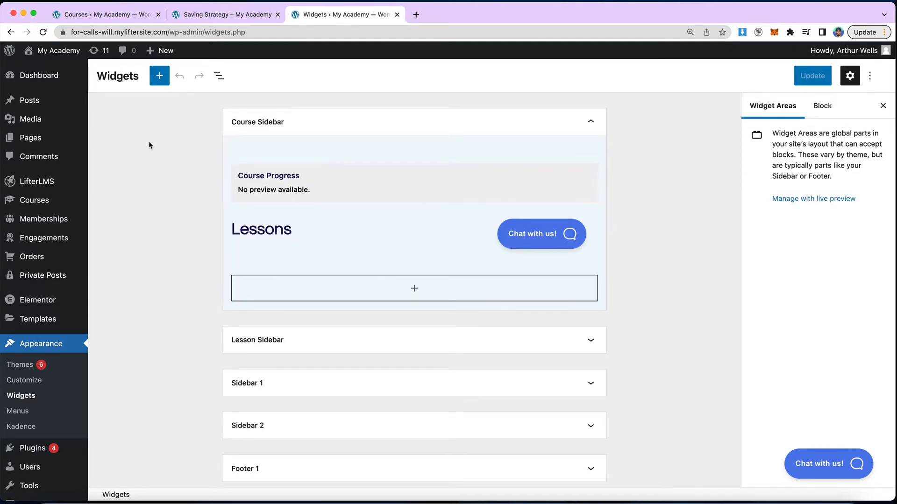
pyautogui.moveTo(322, 156)
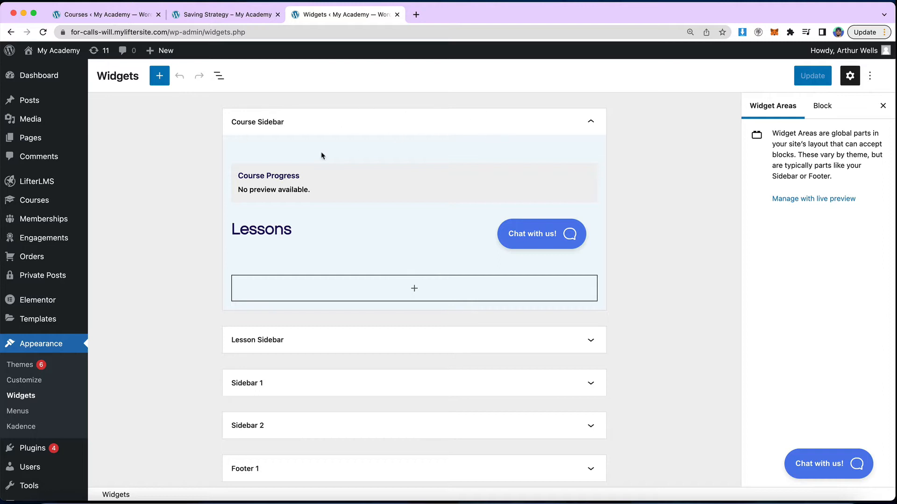
pyautogui.scroll(-3)
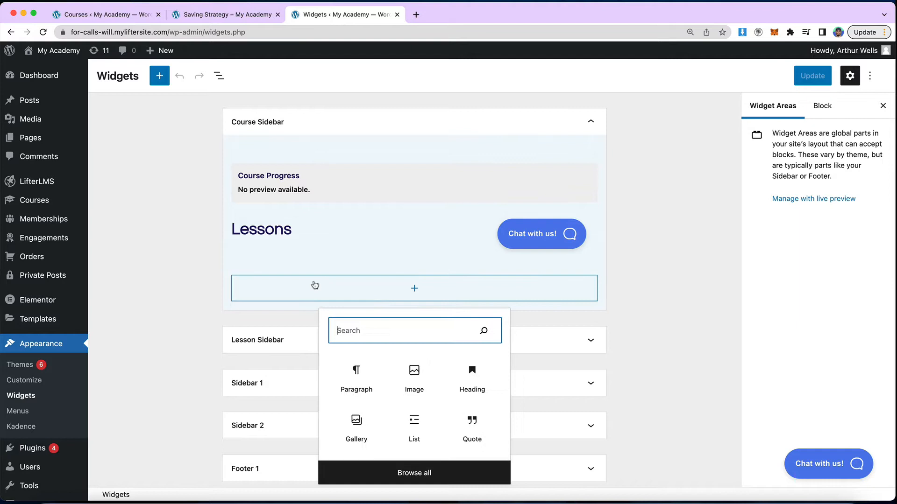
# - Add a paragraph 'Hey, welcome to the course' to the Course Sidebar and save with Update
pyautogui.click(356, 378)
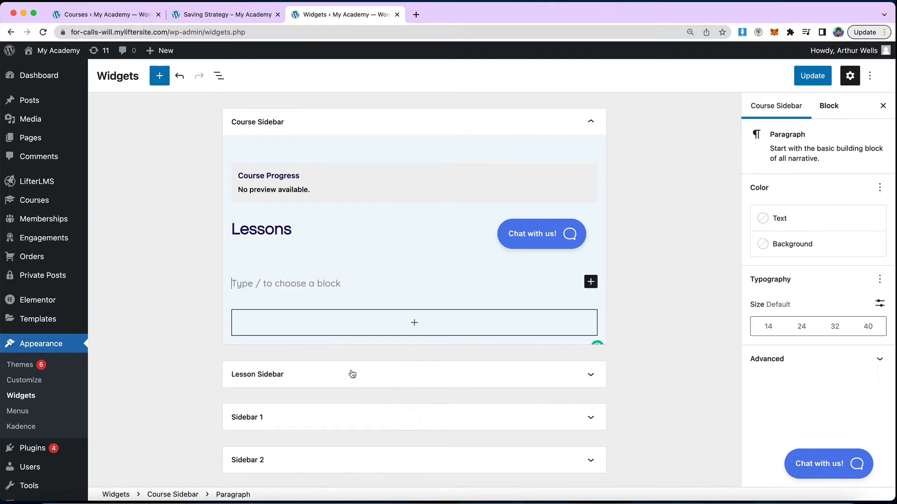
pyautogui.write('Hye,')
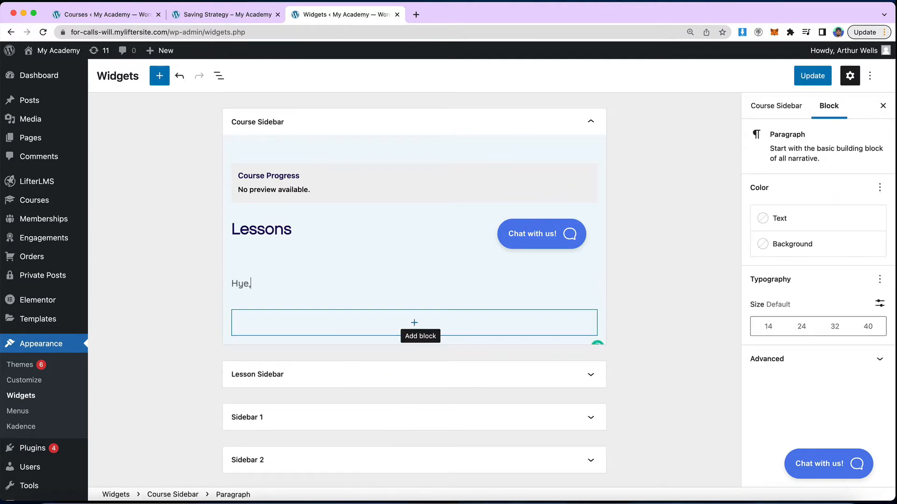
pyautogui.write('Hey, welcome to the course')
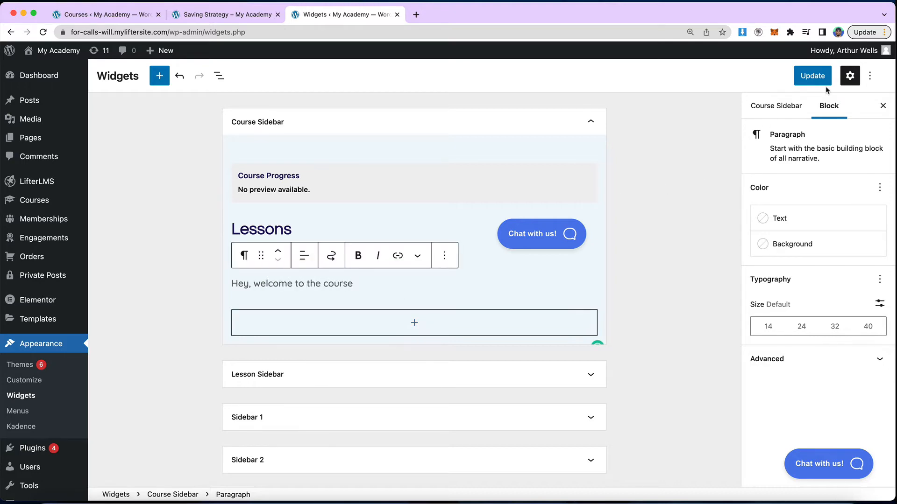
pyautogui.click(812, 76)
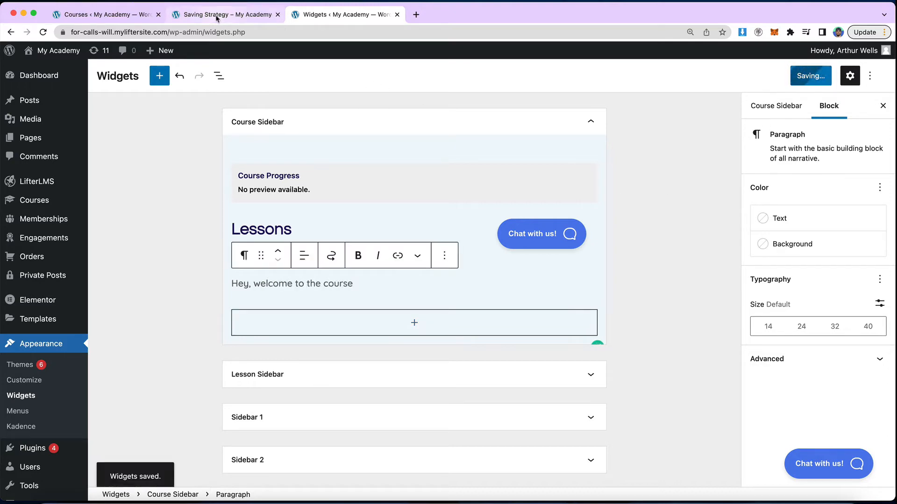
# - Check the Saving Strategy course page shows the welcome paragraph, then return to the Widgets editor
pyautogui.click(224, 14)
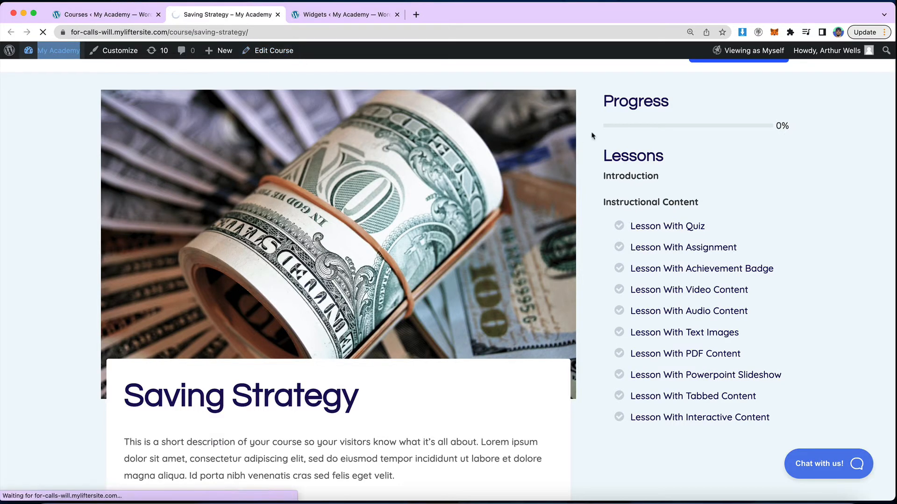
pyautogui.scroll(-3)
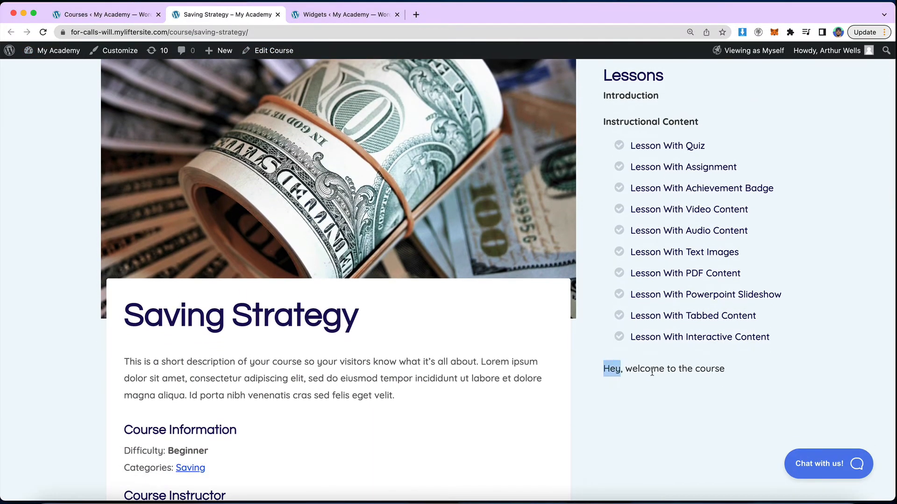
pyautogui.click(342, 14)
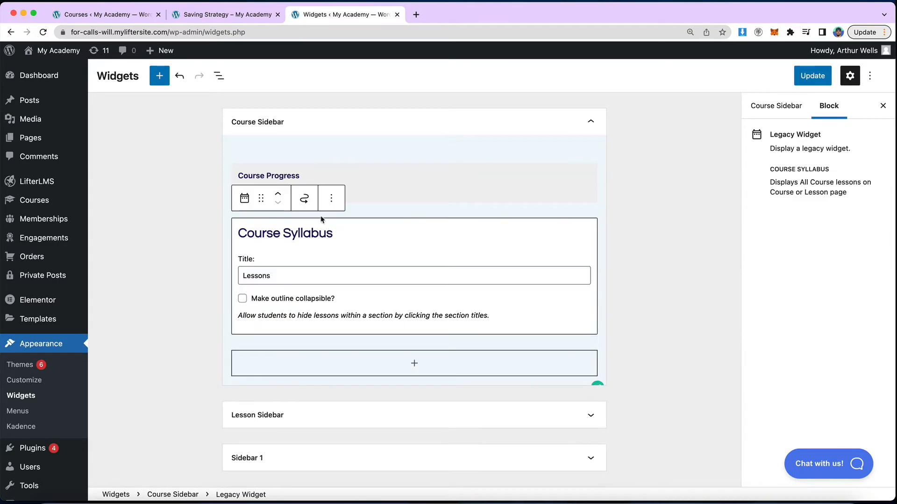
pyautogui.click(225, 14)
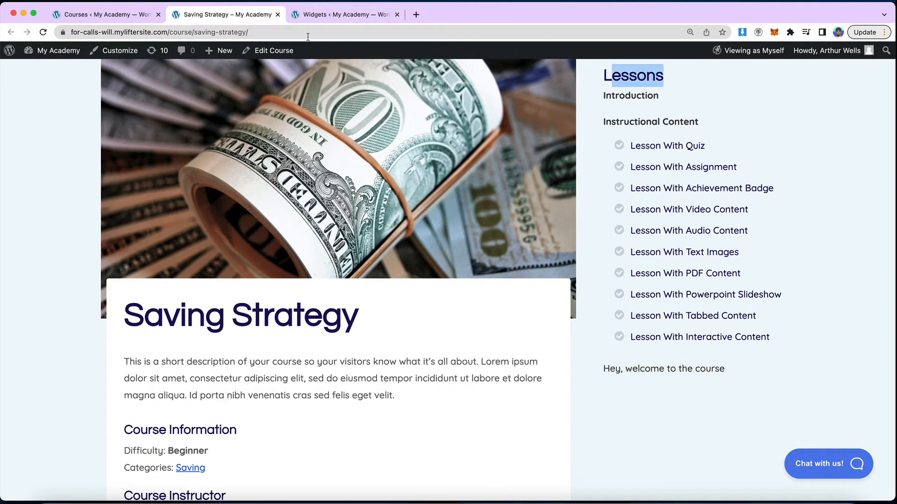
pyautogui.click(343, 14)
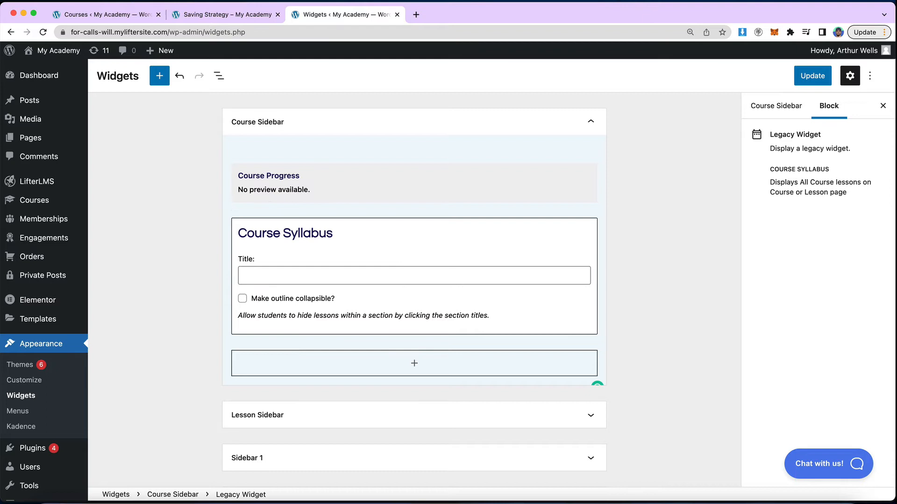
# - Retitle the Course Syllabus widget 'Course outline', save it, and verify the heading on the course page
pyautogui.write('c')
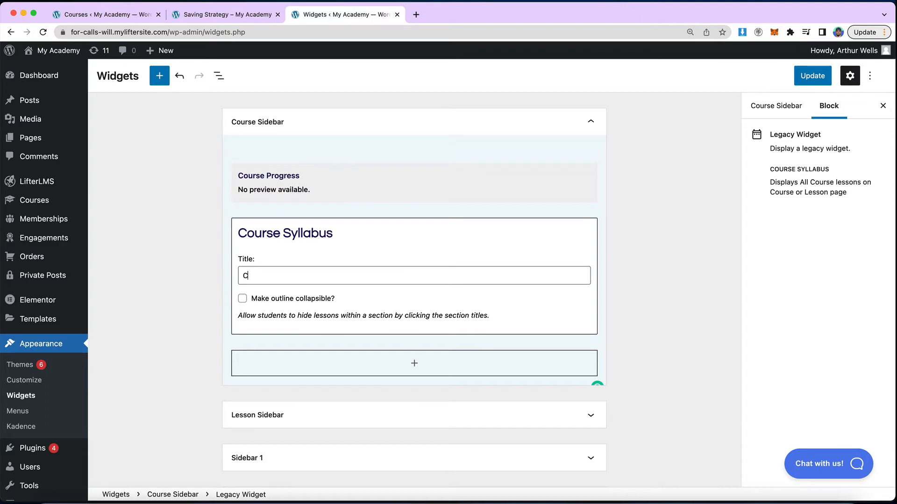
pyautogui.click(811, 76)
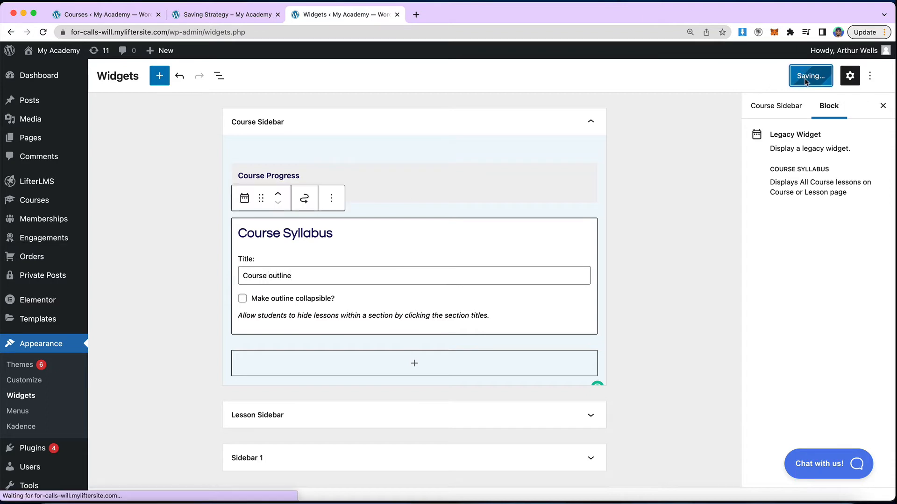
pyautogui.click(811, 76)
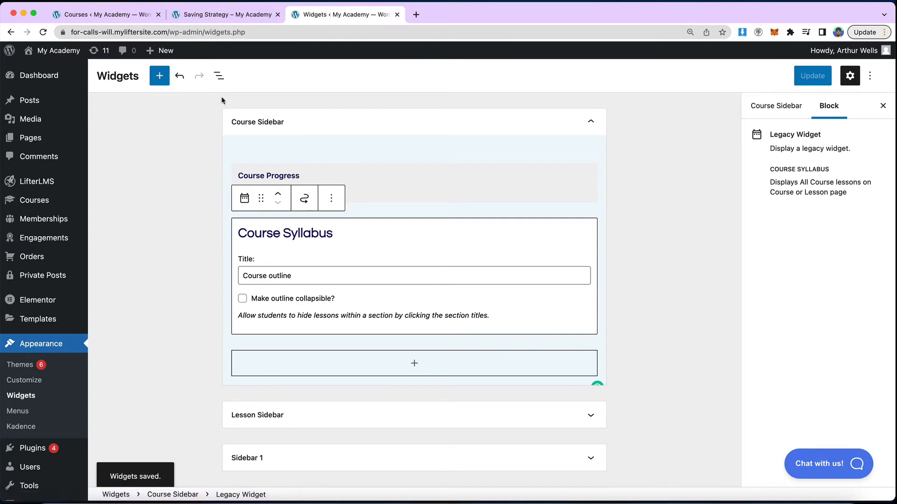
pyautogui.click(225, 14)
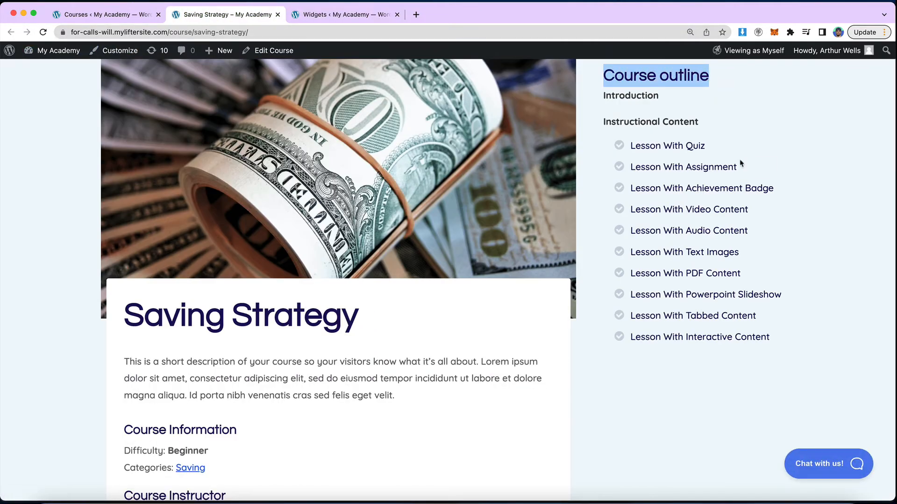
pyautogui.scroll(3)
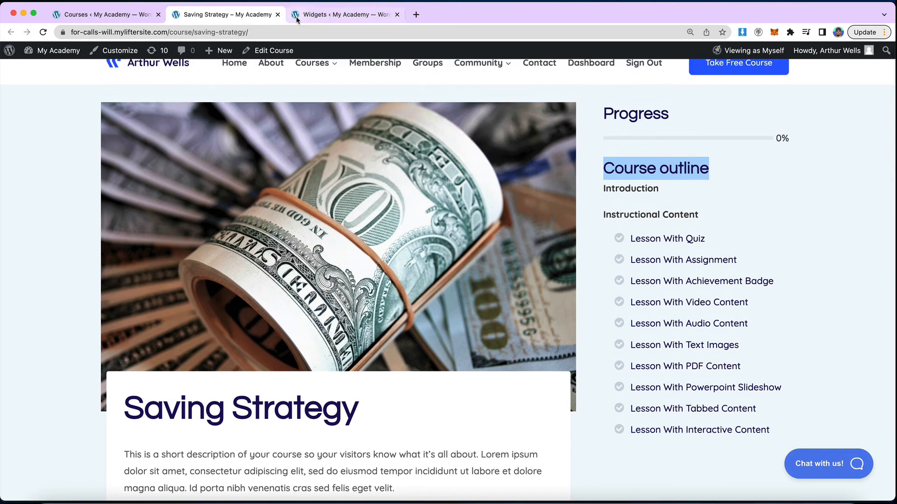
# - Collapse the Course Sidebar area and expand the Lesson Sidebar, checking the course page between
pyautogui.click(345, 14)
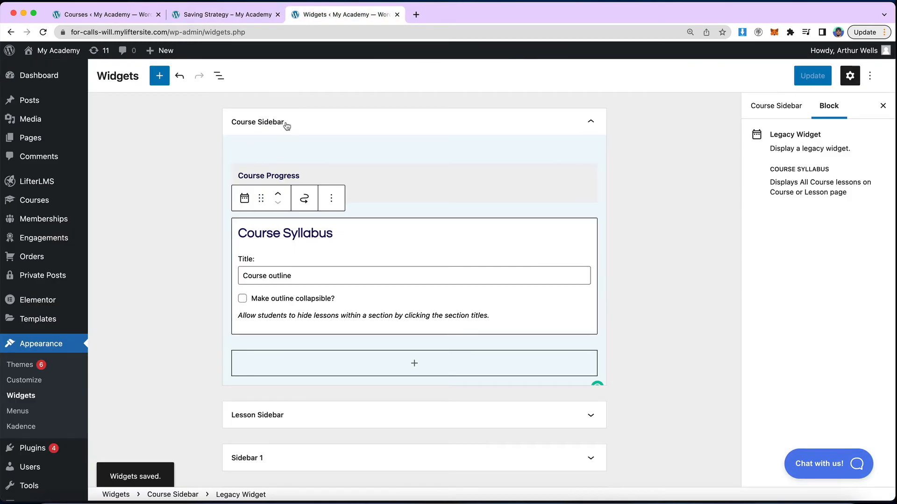
pyautogui.click(590, 121)
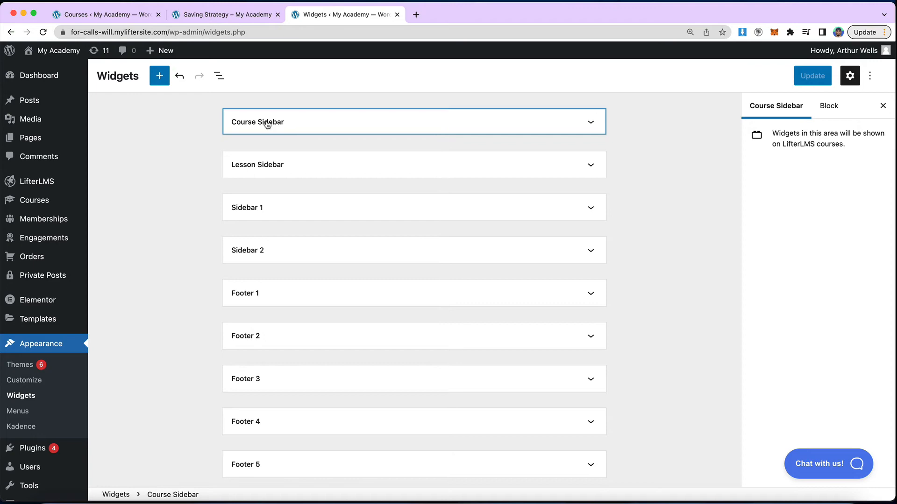
pyautogui.click(226, 14)
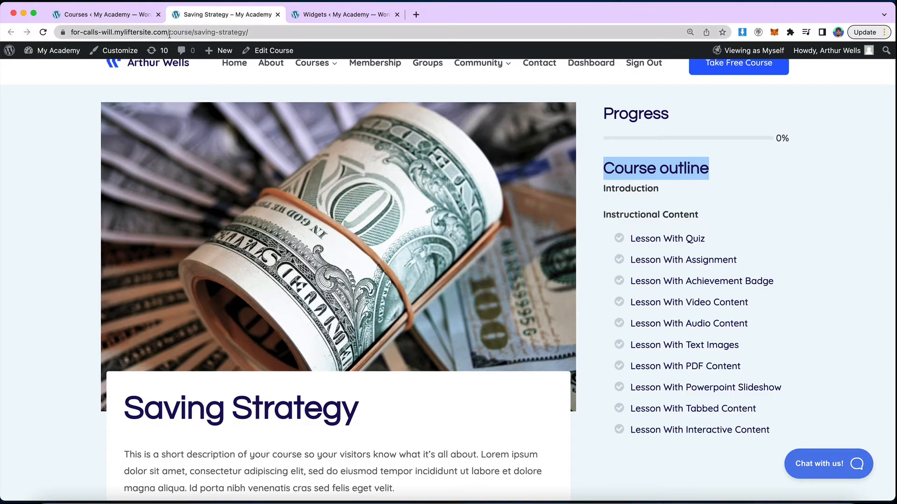
pyautogui.click(343, 14)
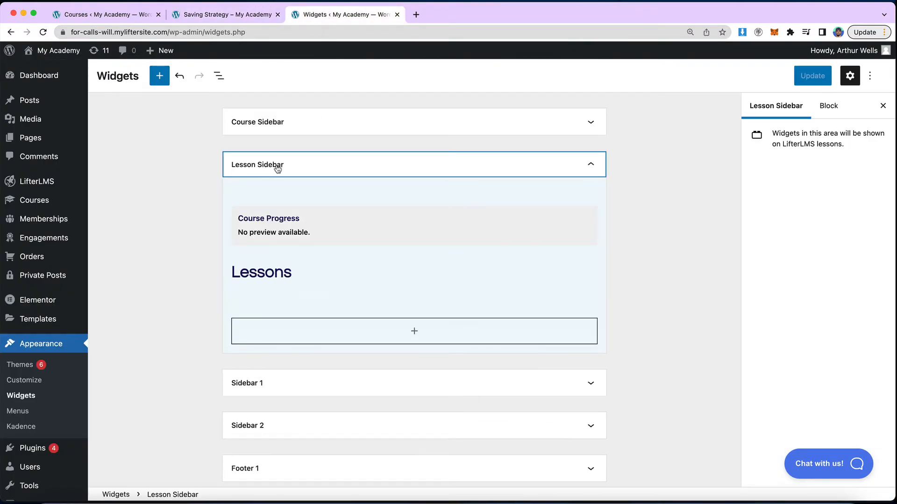
pyautogui.click(225, 14)
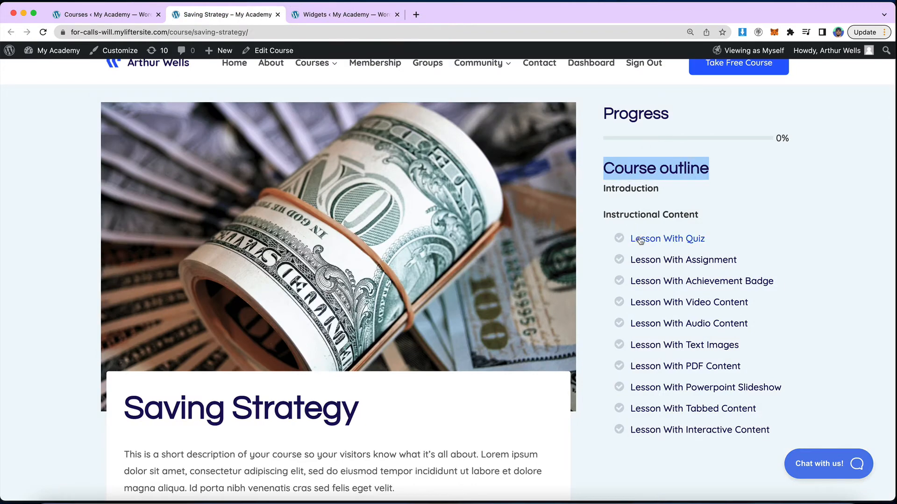
# - View the Lesson With Quiz page's Lessons sidebar, then return to edit the Lesson Sidebar syllabus title
pyautogui.click(667, 239)
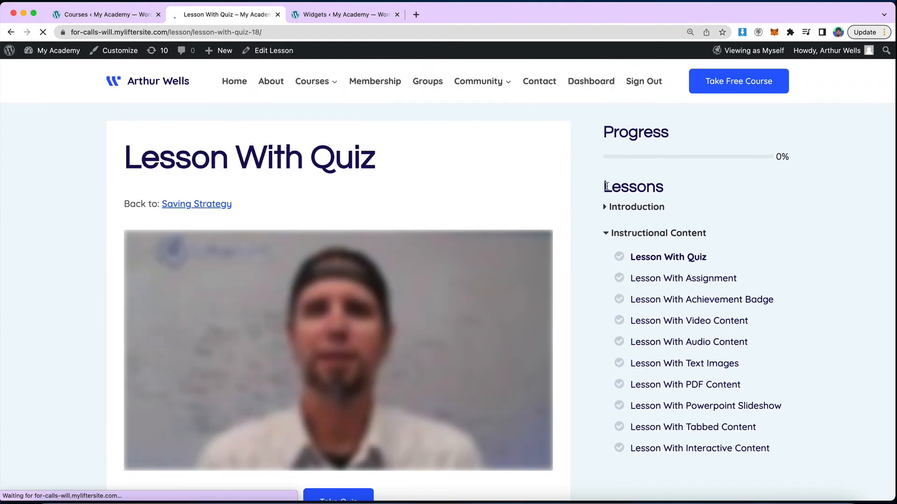
pyautogui.click(343, 14)
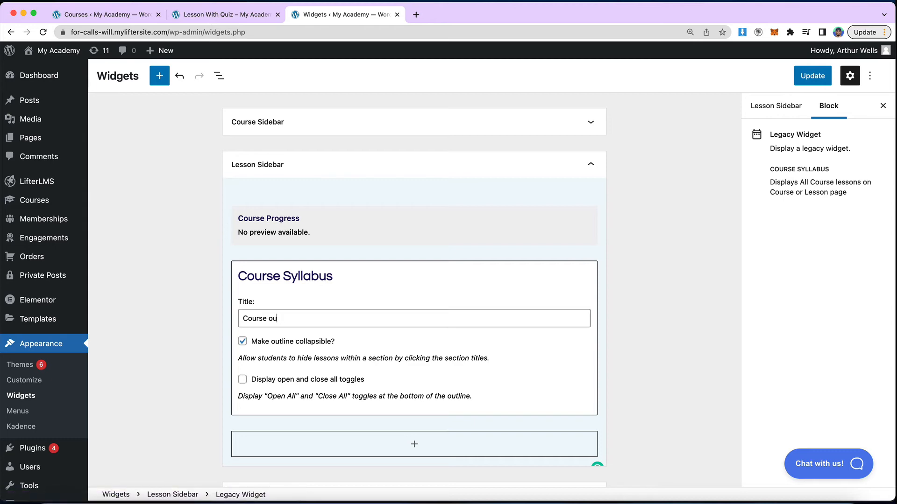
# - Save the Lesson Sidebar syllabus as 'Course outline' and verify the heading on the lesson page
pyautogui.click(812, 75)
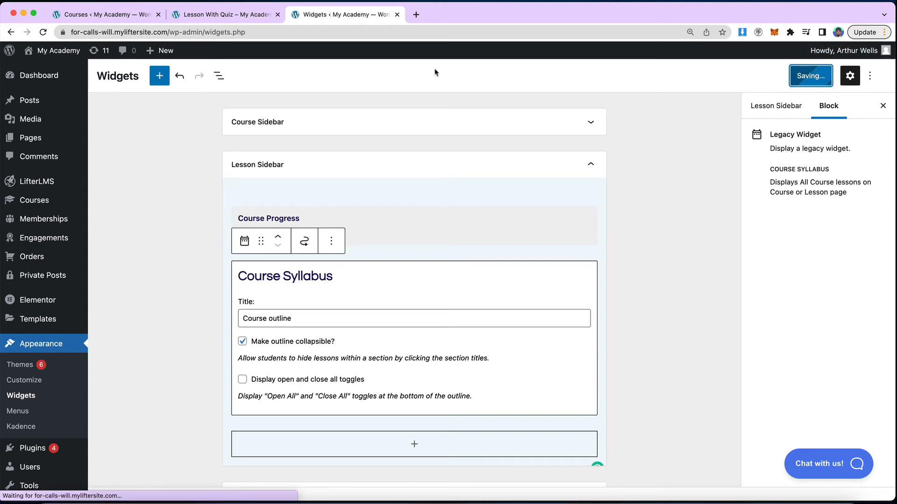
pyautogui.click(225, 14)
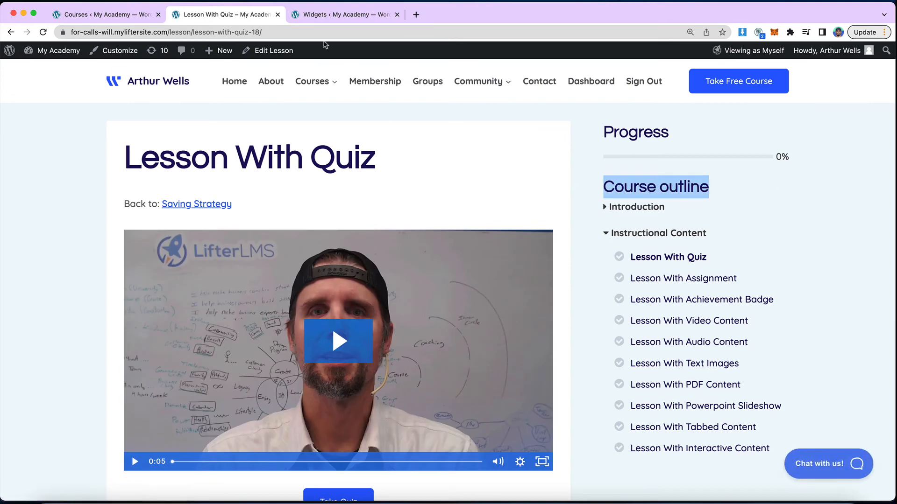
pyautogui.click(343, 14)
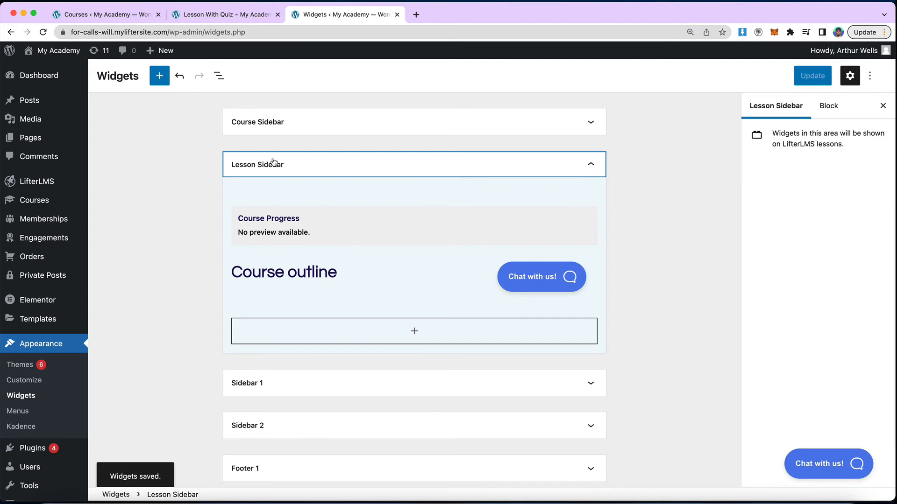
# - Collapse the Lesson Sidebar area and scroll the widget areas toward Footer 1
pyautogui.click(591, 165)
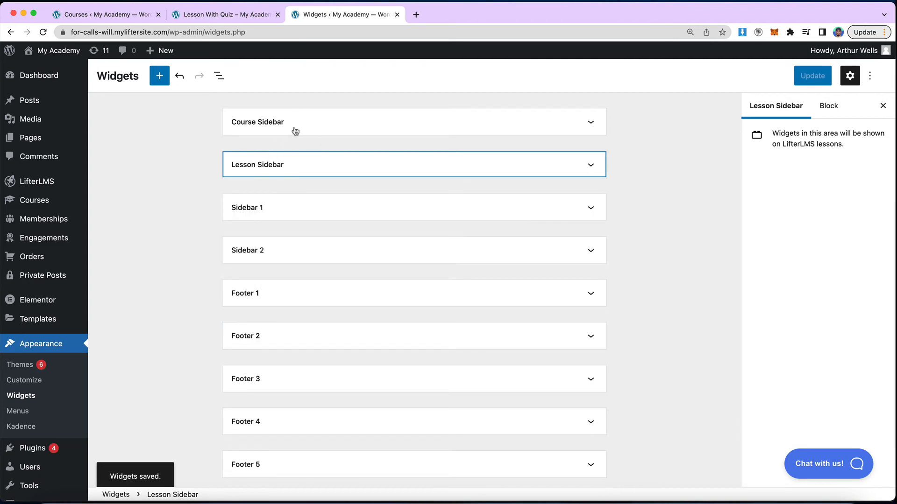
pyautogui.scroll(-3)
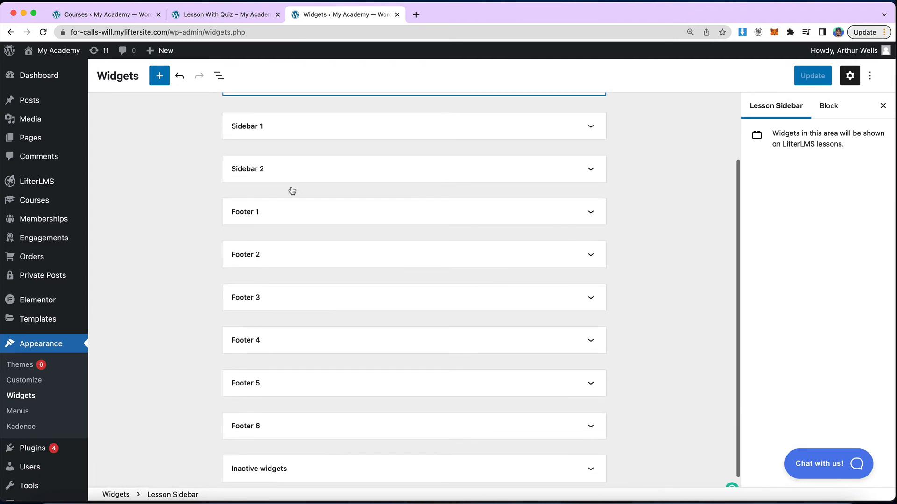
pyautogui.scroll(3)
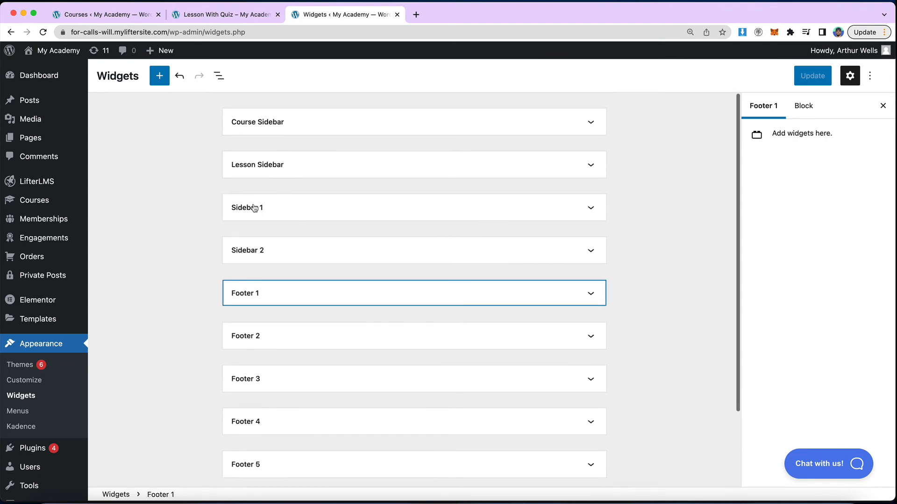
pyautogui.moveTo(210, 216)
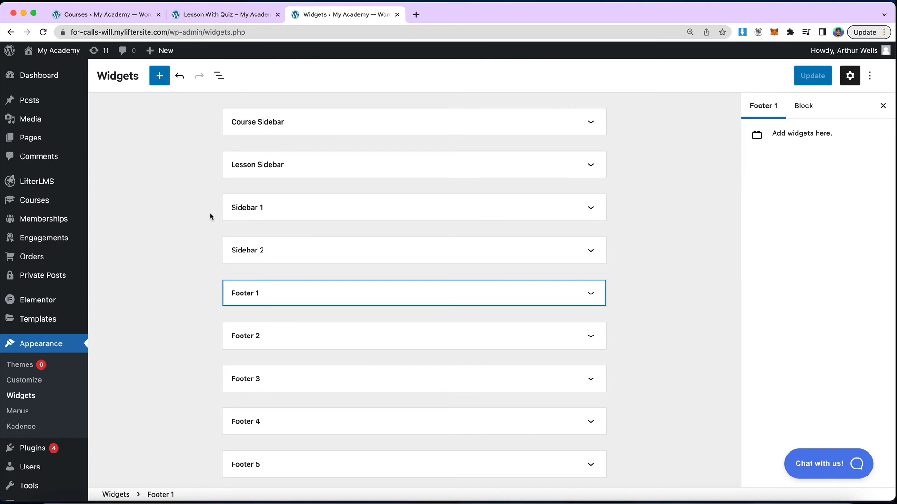
pyautogui.scroll(-3)
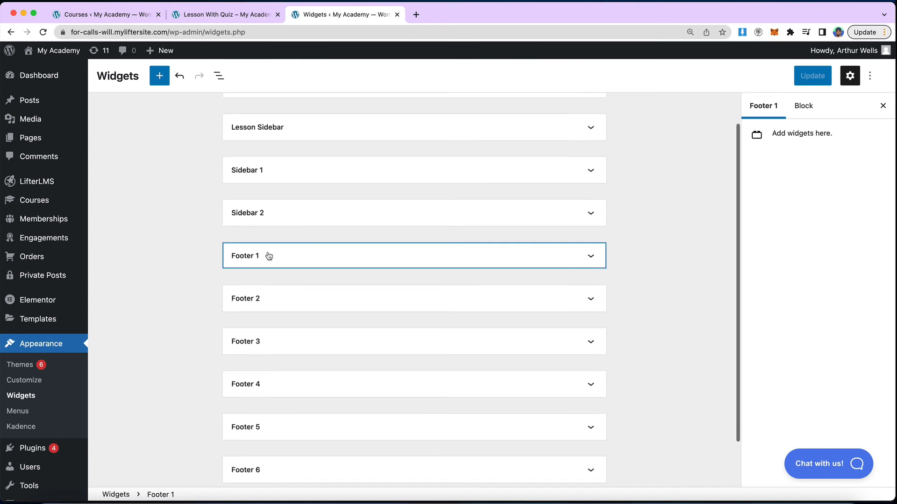
pyautogui.scroll(3)
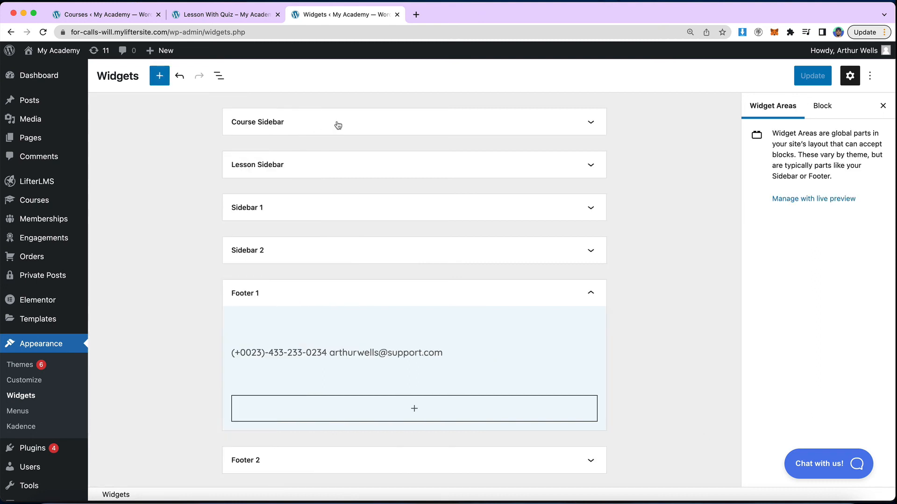
pyautogui.moveTo(634, 65)
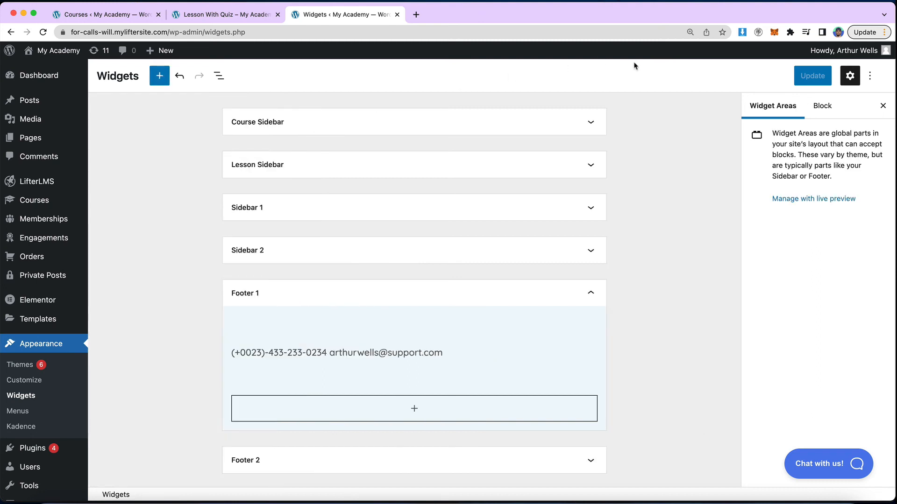